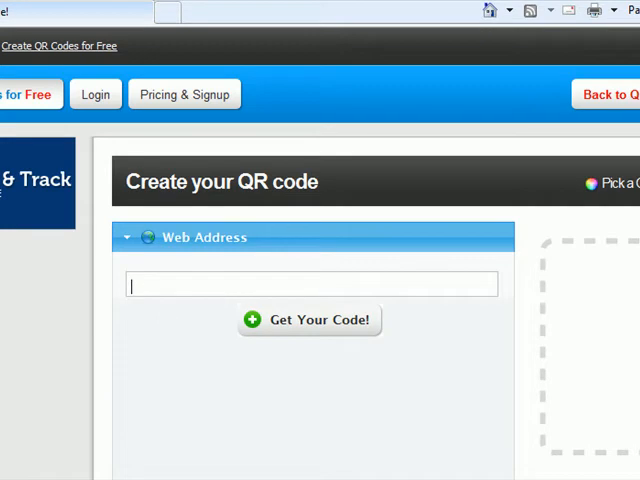
scroll(down, 3)
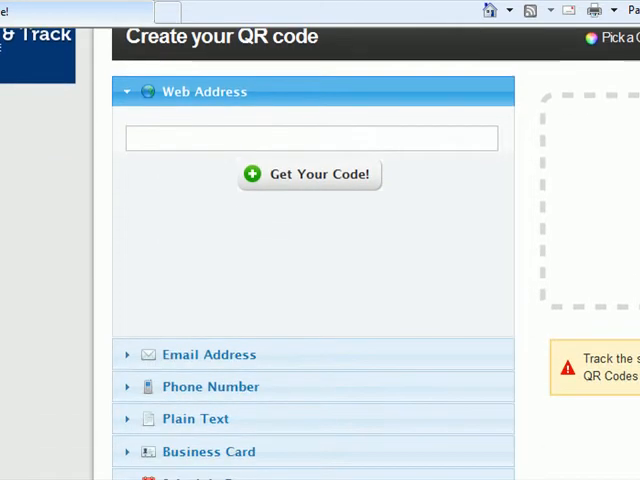
scroll(up, 3)
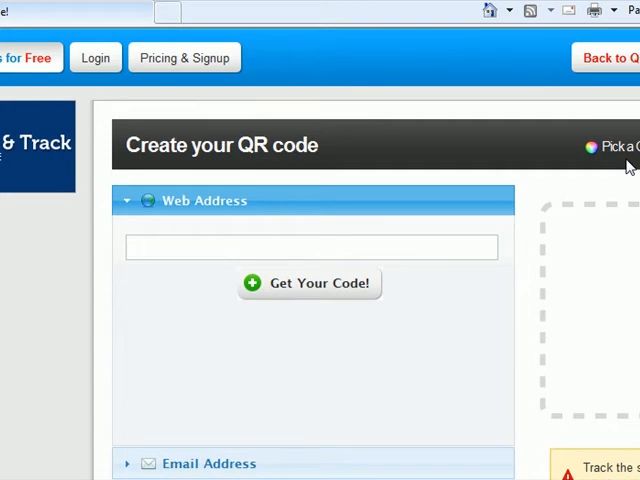
click(310, 246)
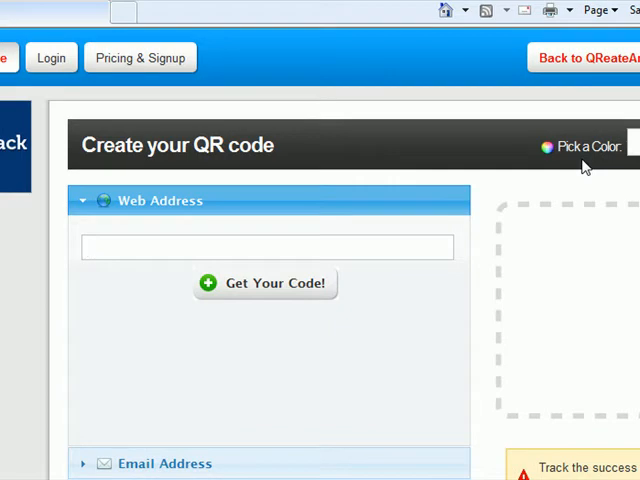
click(268, 246)
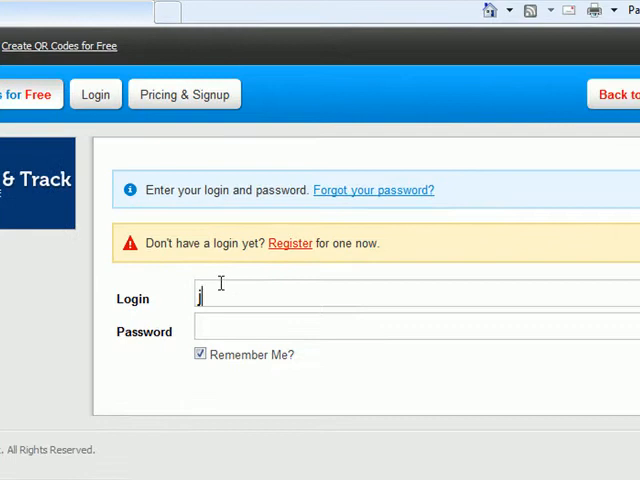
text(asonpinto)
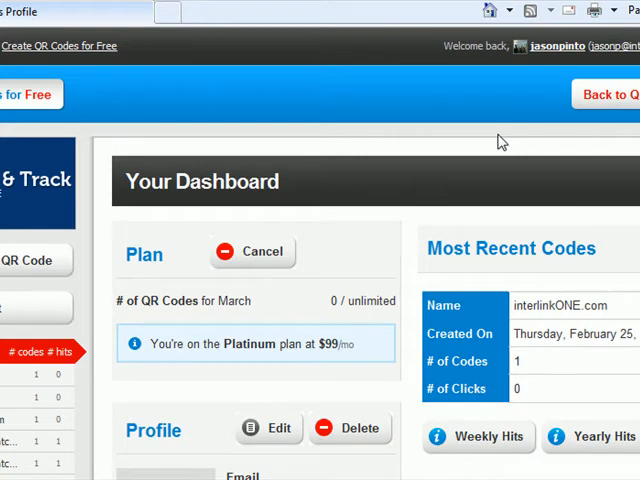
mouse_move(456, 240)
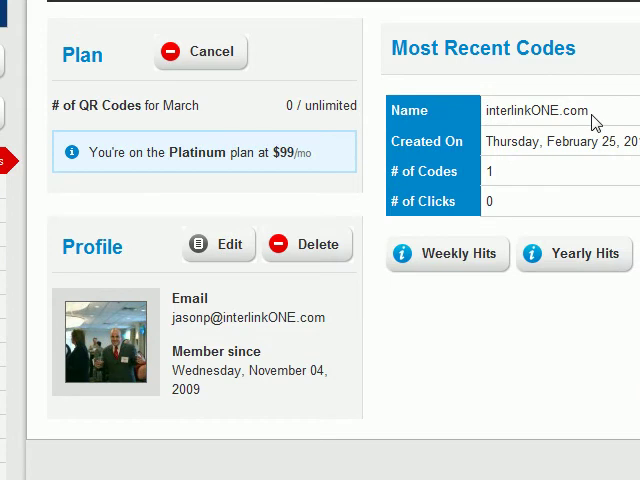
Sign in and view the dashboard's Plan, Profile and Most Recent Codes panels.
click(448, 252)
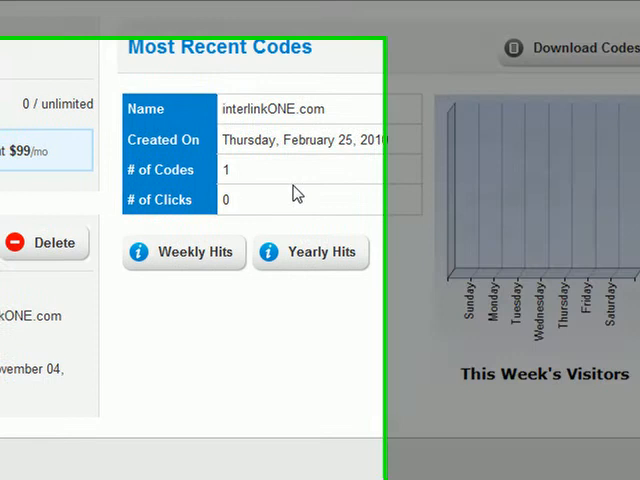
scroll(up, 3)
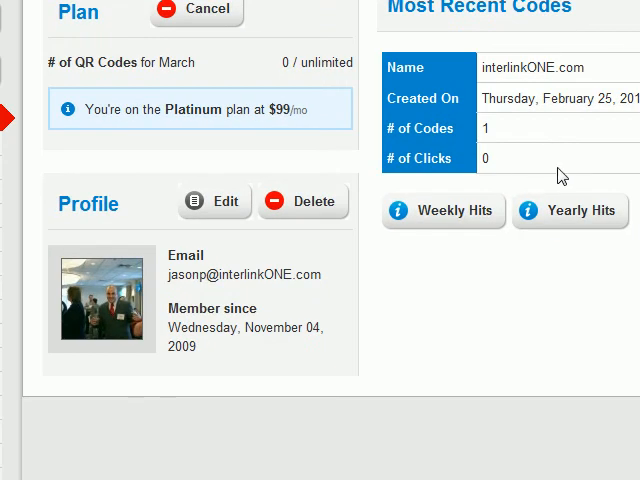
Select Top 30 Contacts from the My Codes sidebar to show its status report.
scroll(down, 3)
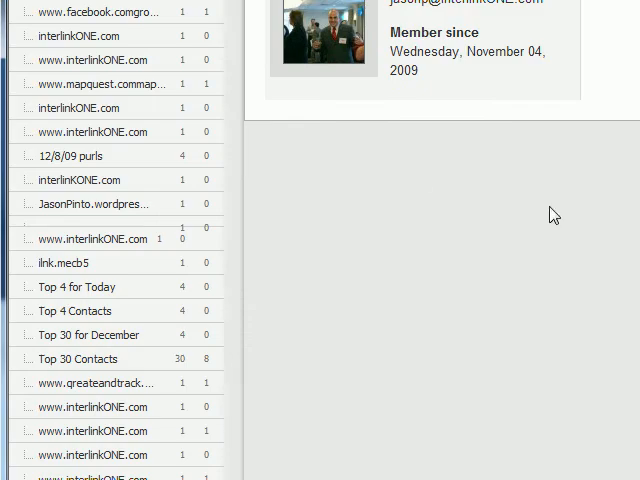
scroll(up, 3)
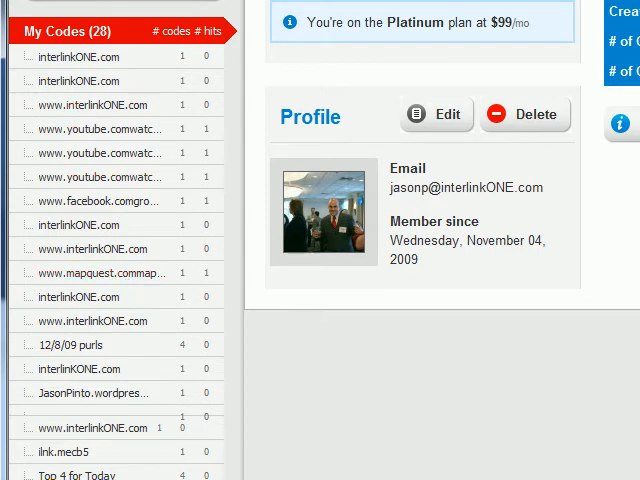
scroll(down, 3)
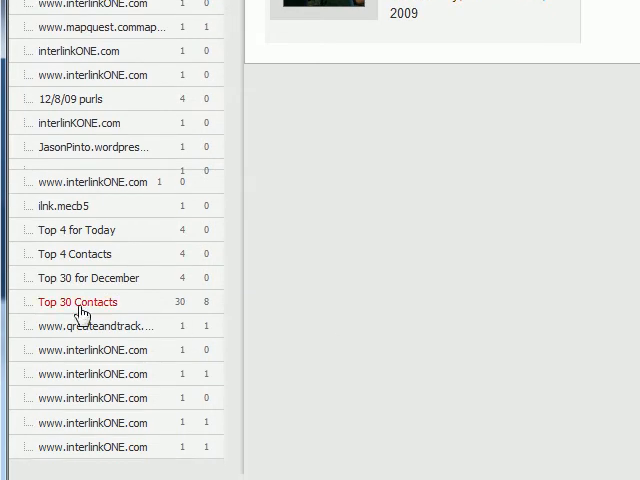
click(76, 300)
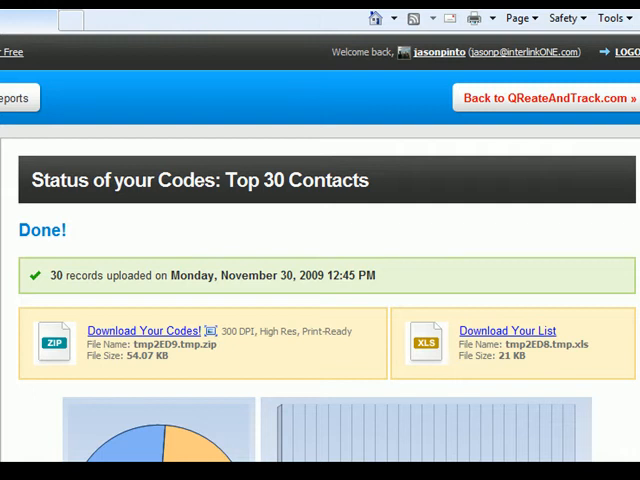
scroll(down, 3)
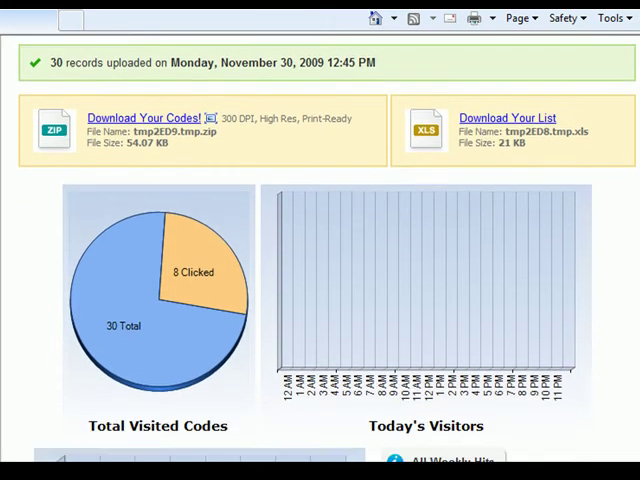
scroll(down, 3)
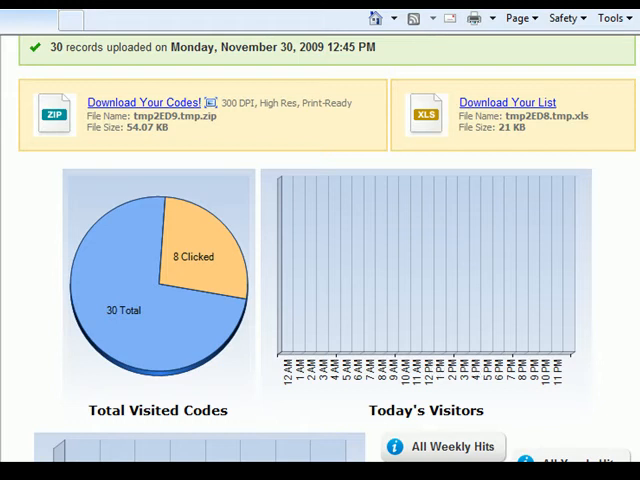
scroll(down, 3)
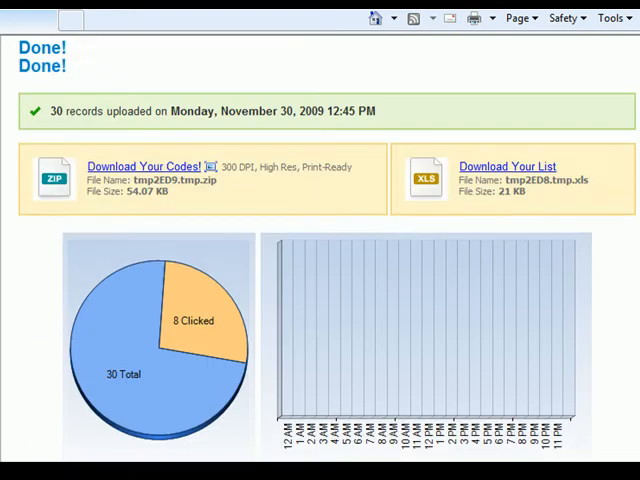
scroll(down, 3)
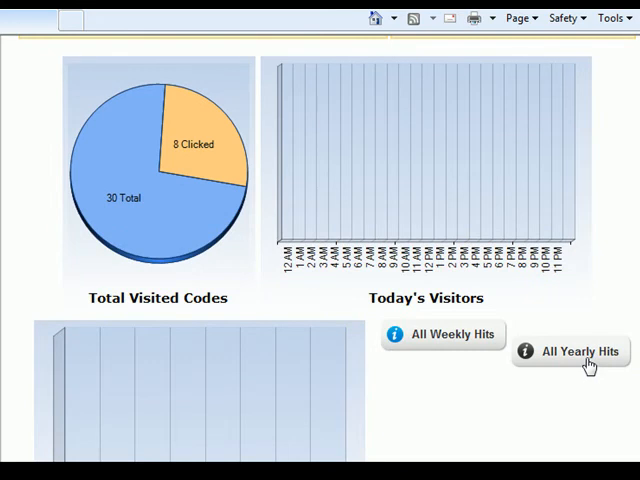
Switch the Top 30 Contacts yearly report to the previous year, 2009.
click(570, 352)
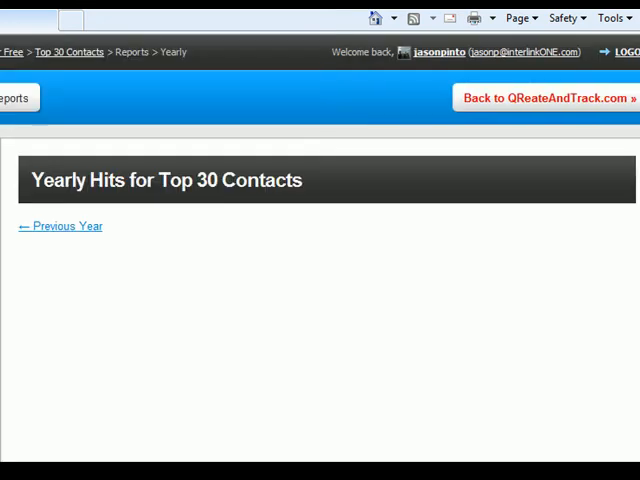
scroll(down, 3)
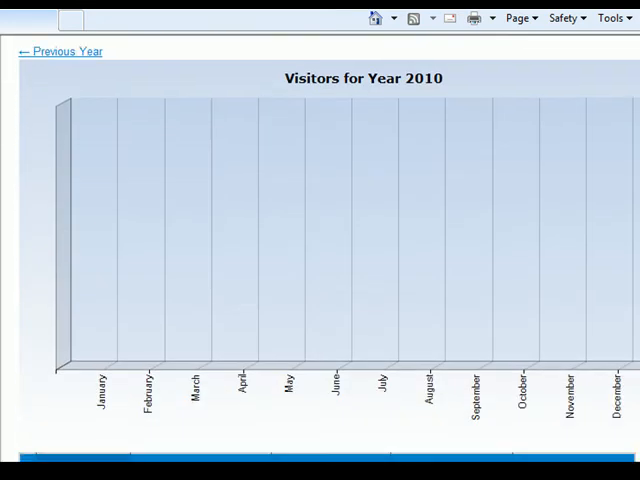
scroll(down, 3)
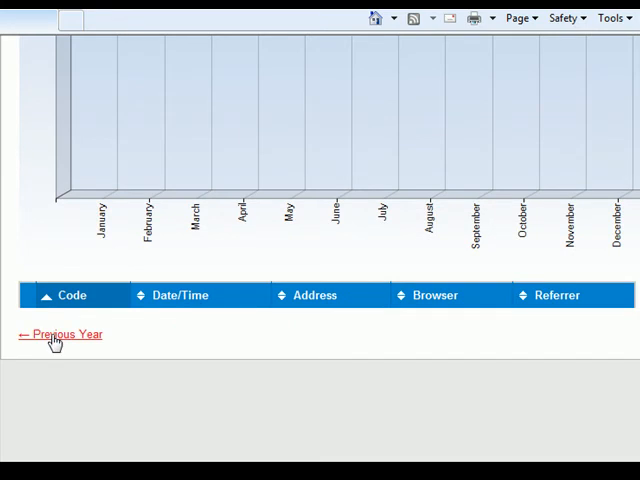
scroll(up, 3)
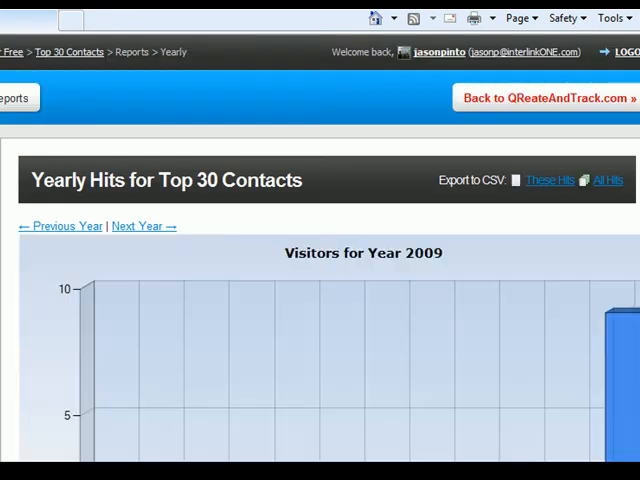
scroll(down, 3)
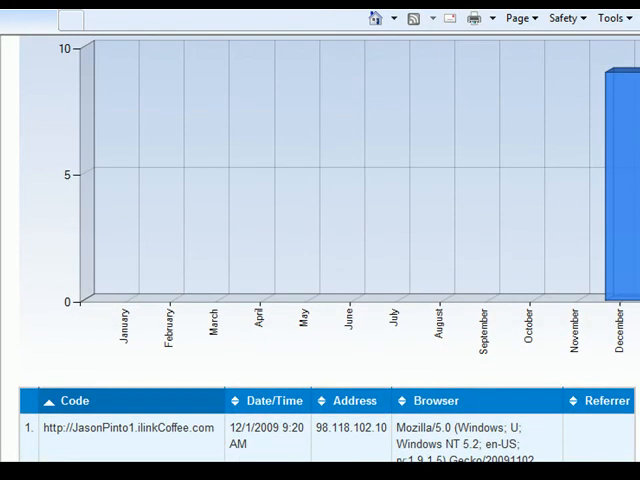
scroll(down, 3)
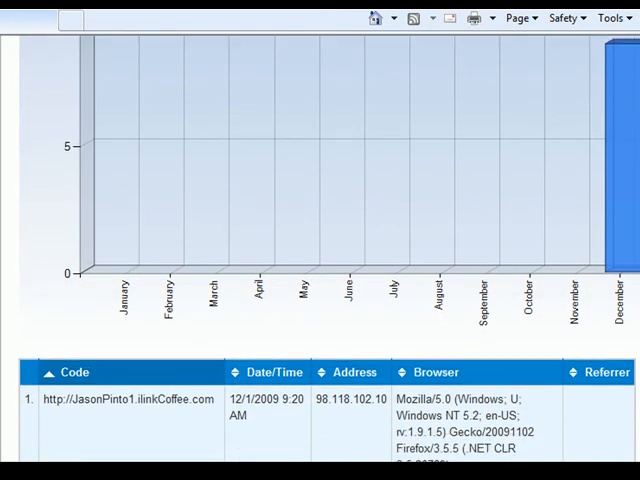
Review the 2009 December visits chart and the per-scan hit table.
scroll(down, 3)
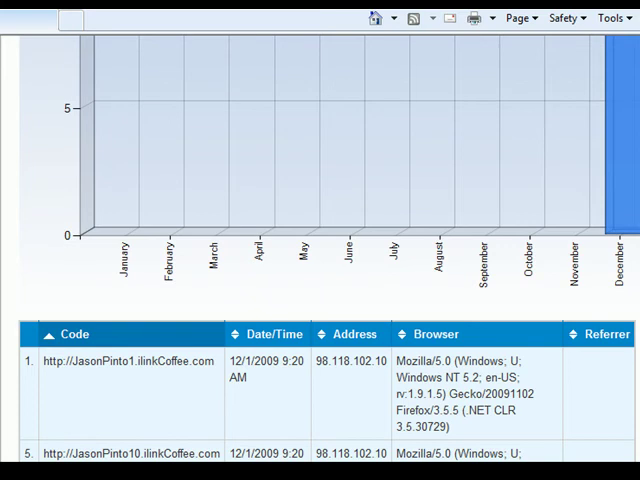
scroll(up, 3)
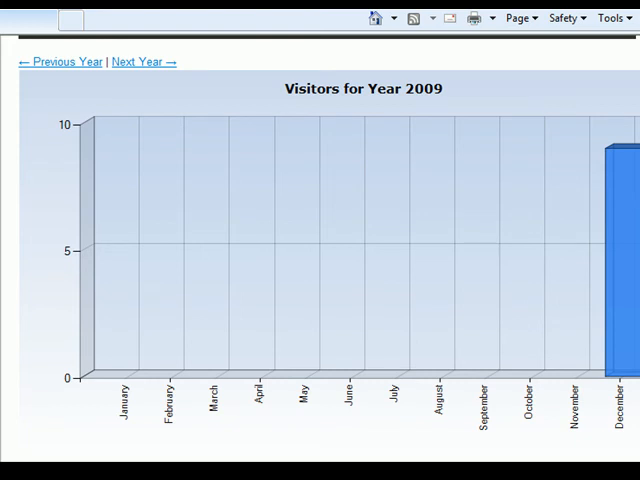
scroll(down, 3)
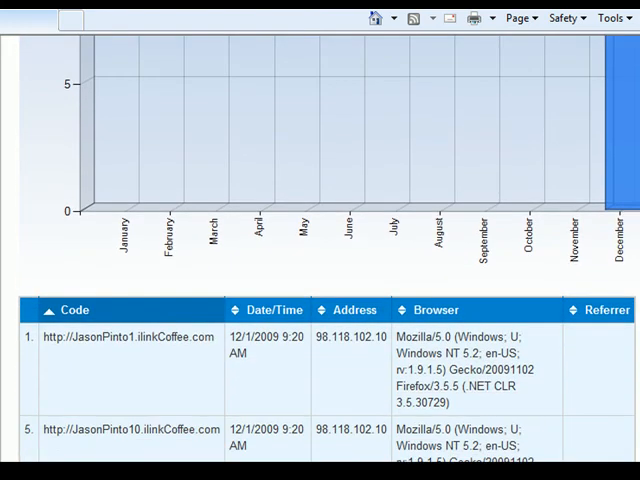
scroll(down, 3)
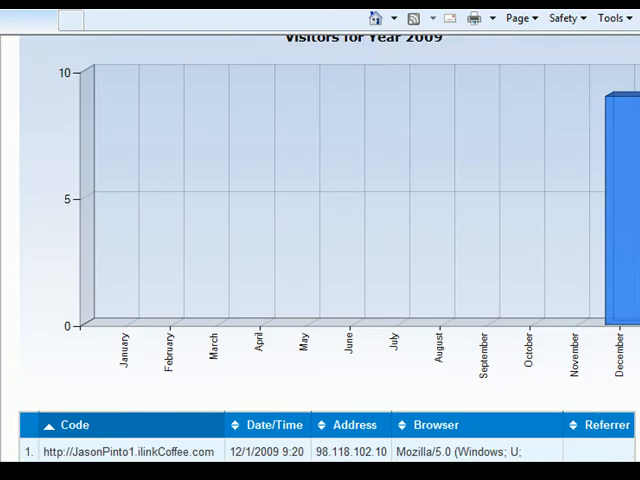
scroll(up, 3)
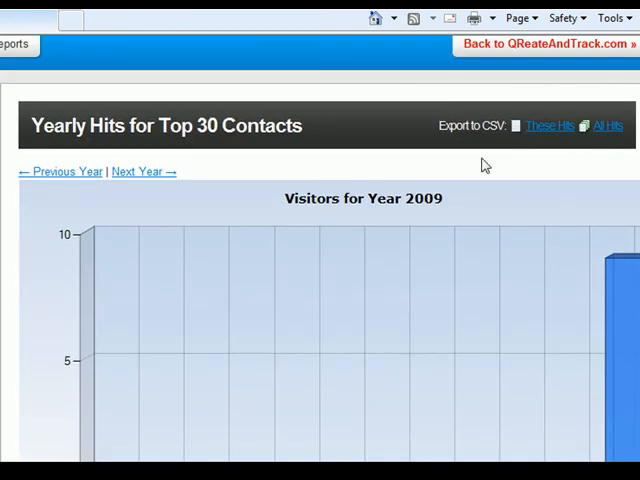
mouse_move(512, 168)
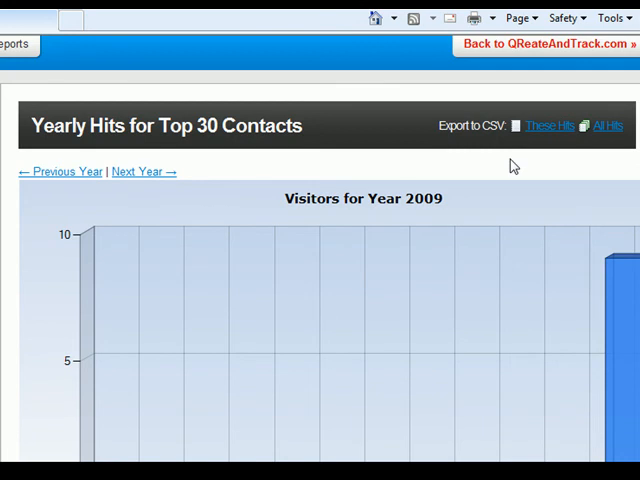
mouse_move(560, 140)
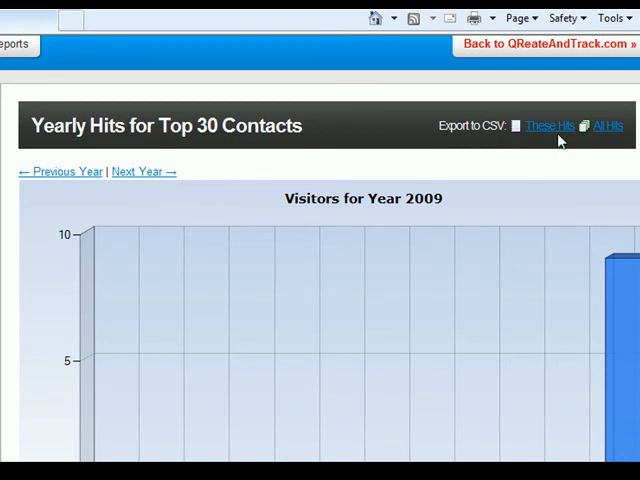
mouse_move(552, 140)
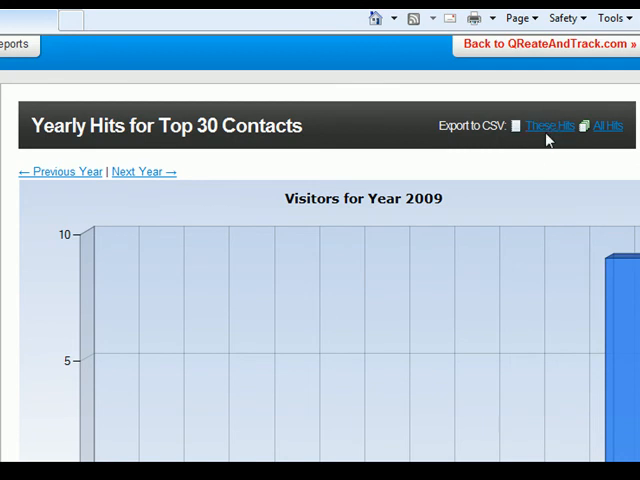
mouse_move(392, 210)
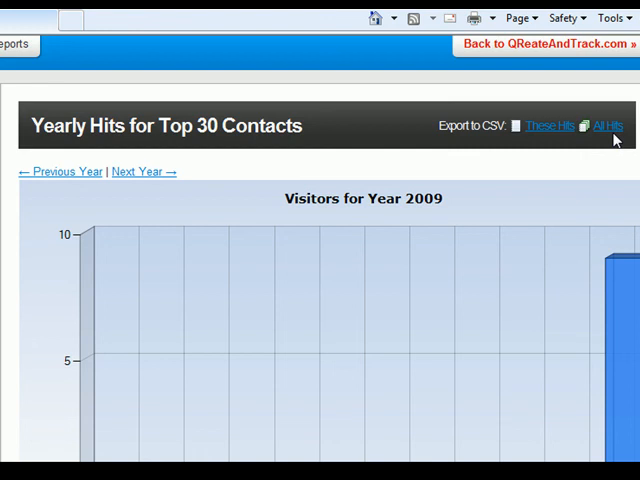
mouse_move(614, 140)
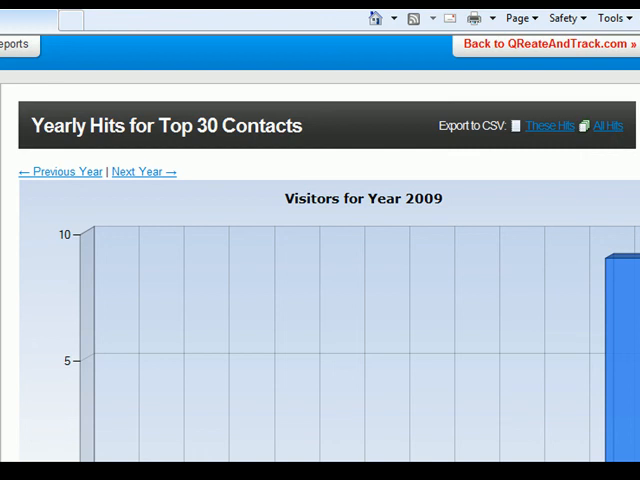